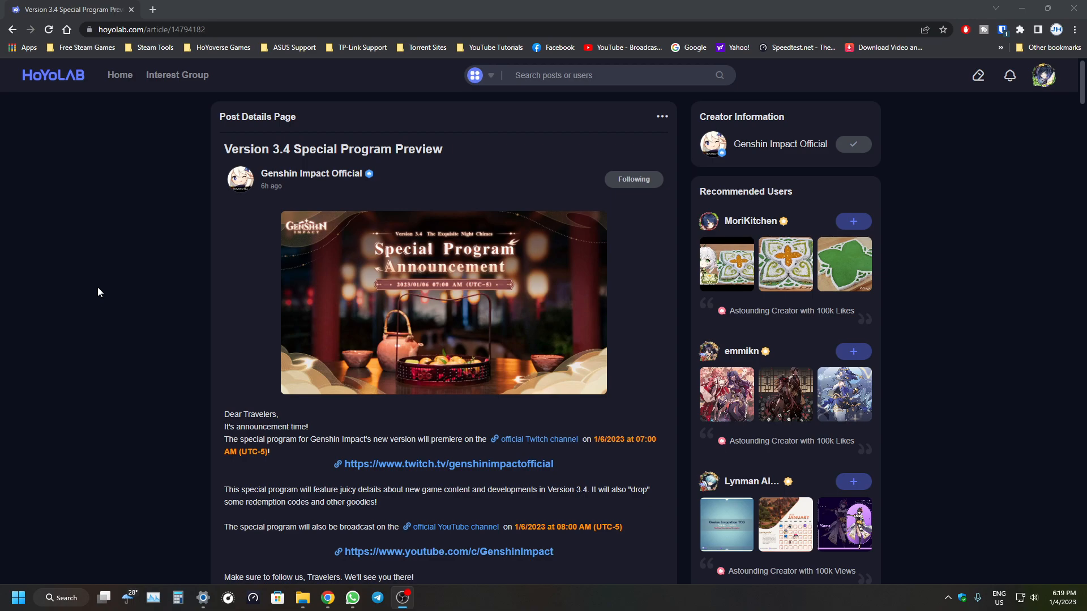
- Scroll the Version 3.4 post and enlarge the Special Program Announcement banner in the lightbox
{"action": "scroll", "scroll_direction": "down", "scroll_amount": 3}
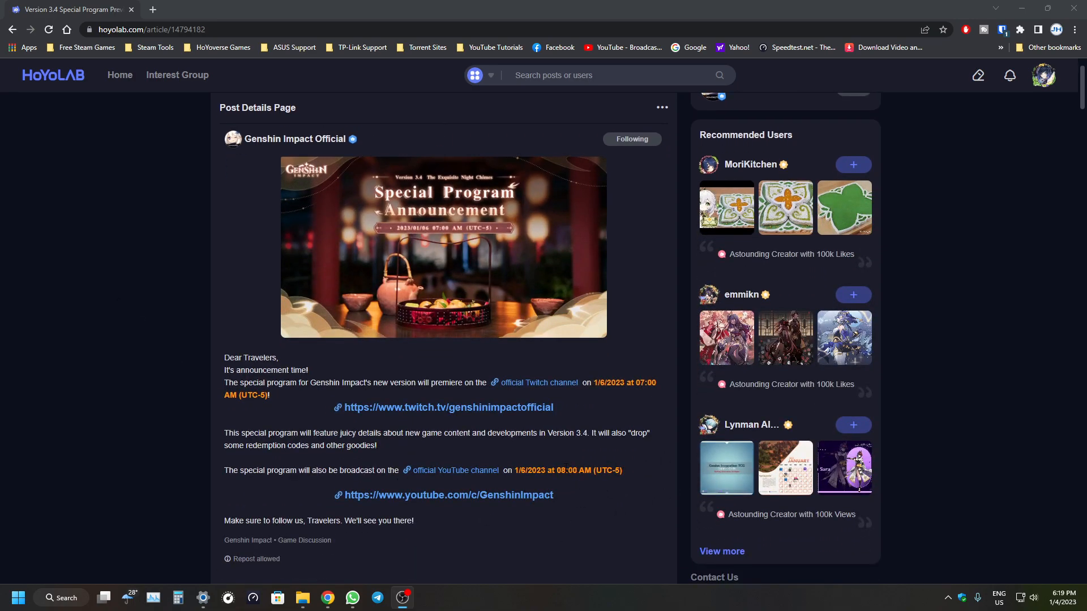
{"action": "scroll", "scroll_direction": "up", "scroll_amount": 3}
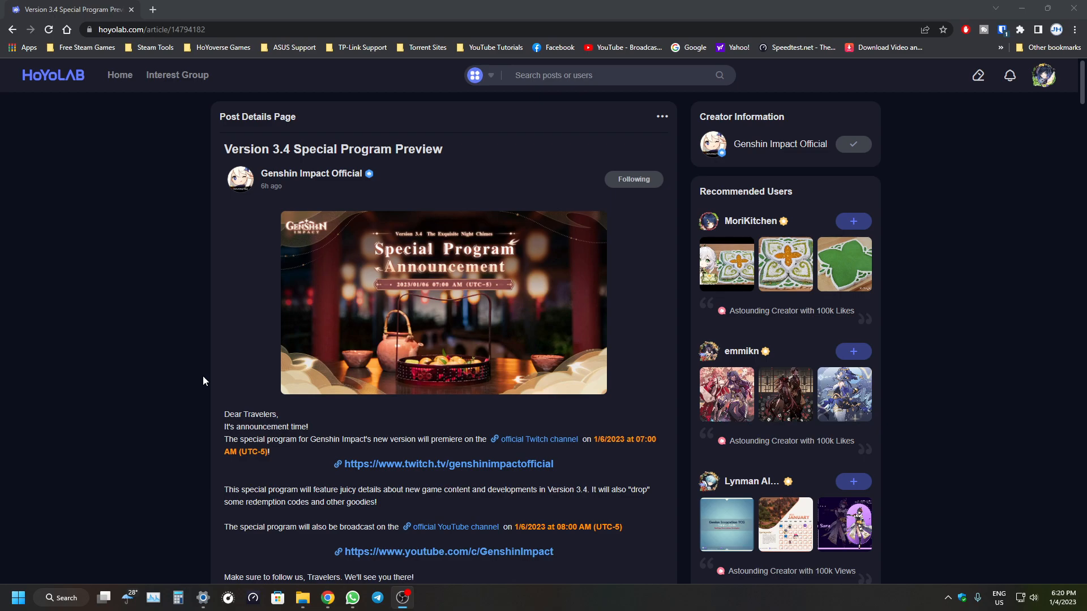
{"action": "mouse_move", "coordinate": [37, 377]}
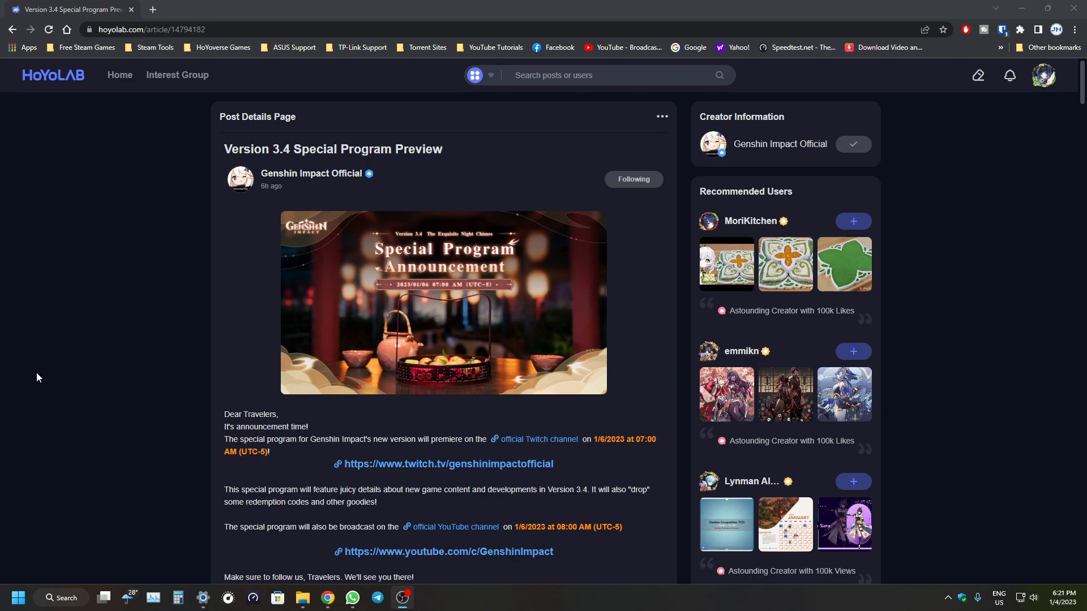
{"action": "mouse_move", "coordinate": [379, 333]}
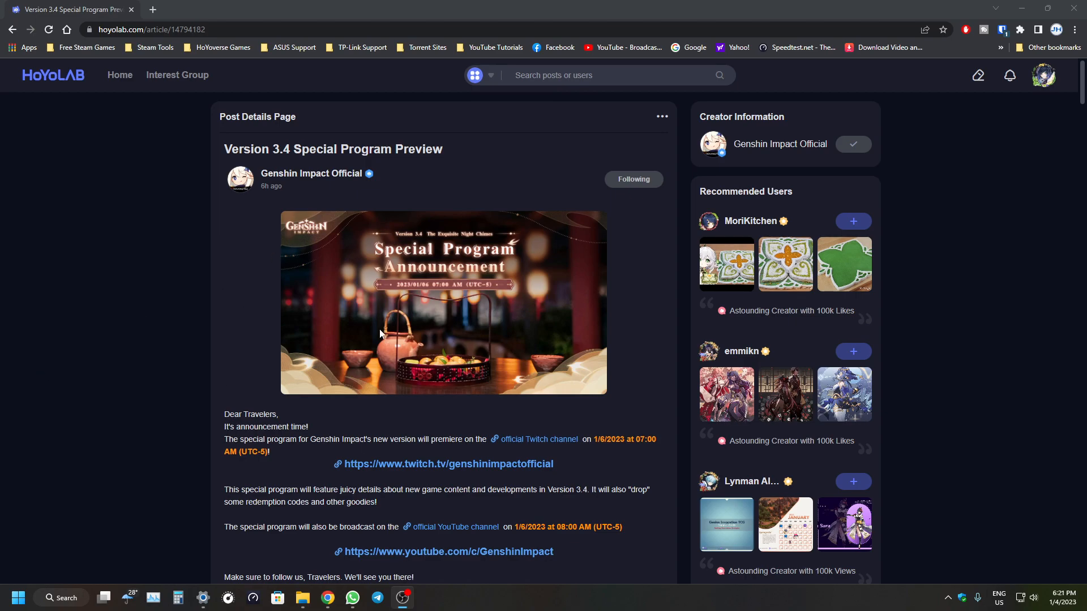
{"action": "mouse_move", "coordinate": [2, 466]}
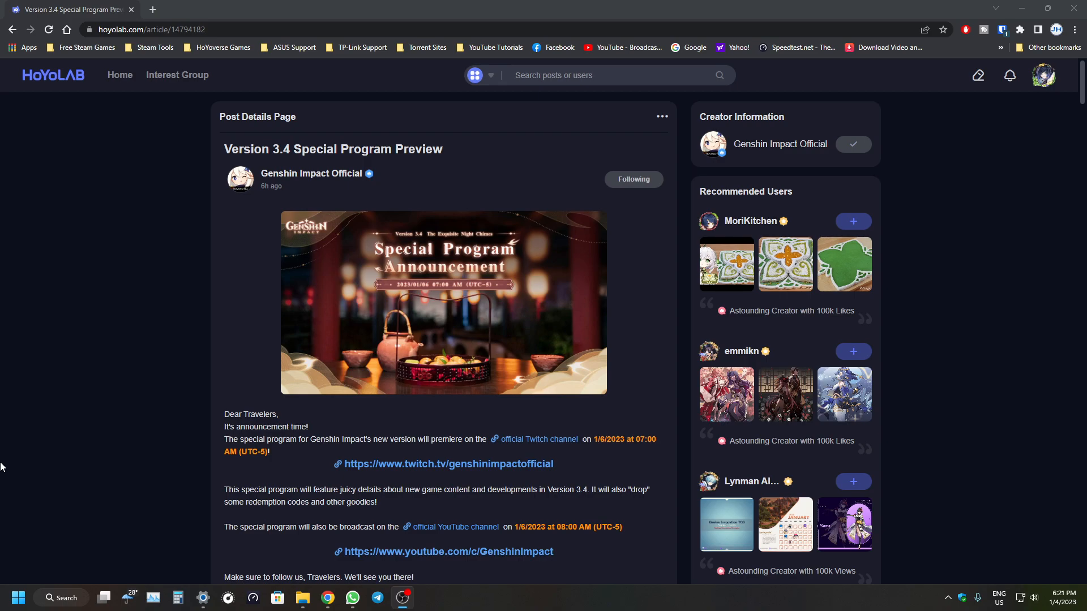
{"action": "mouse_move", "coordinate": [25, 339]}
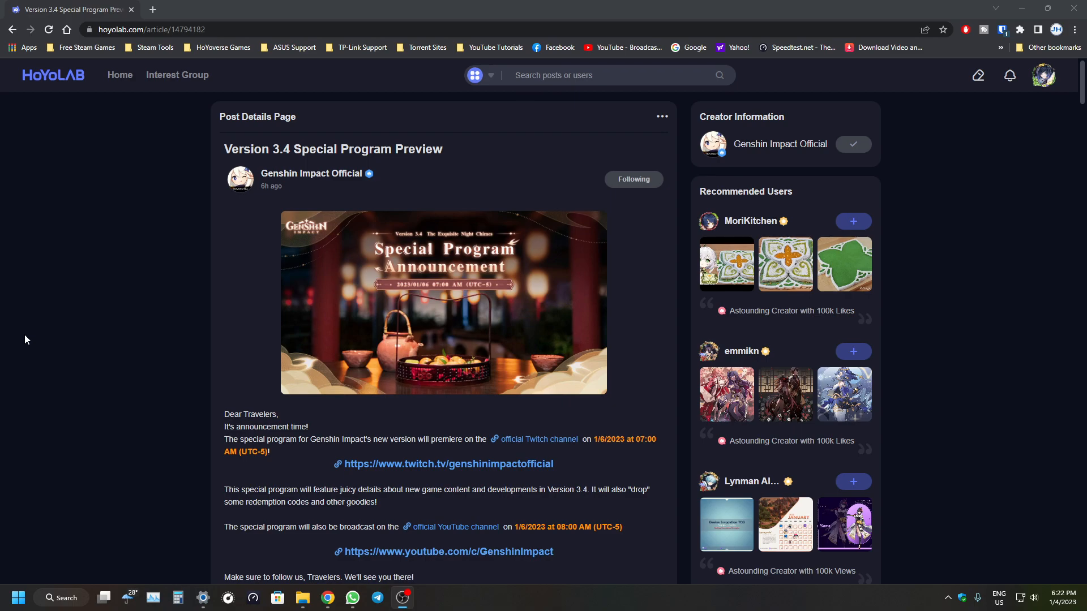
{"action": "mouse_move", "coordinate": [483, 264]}
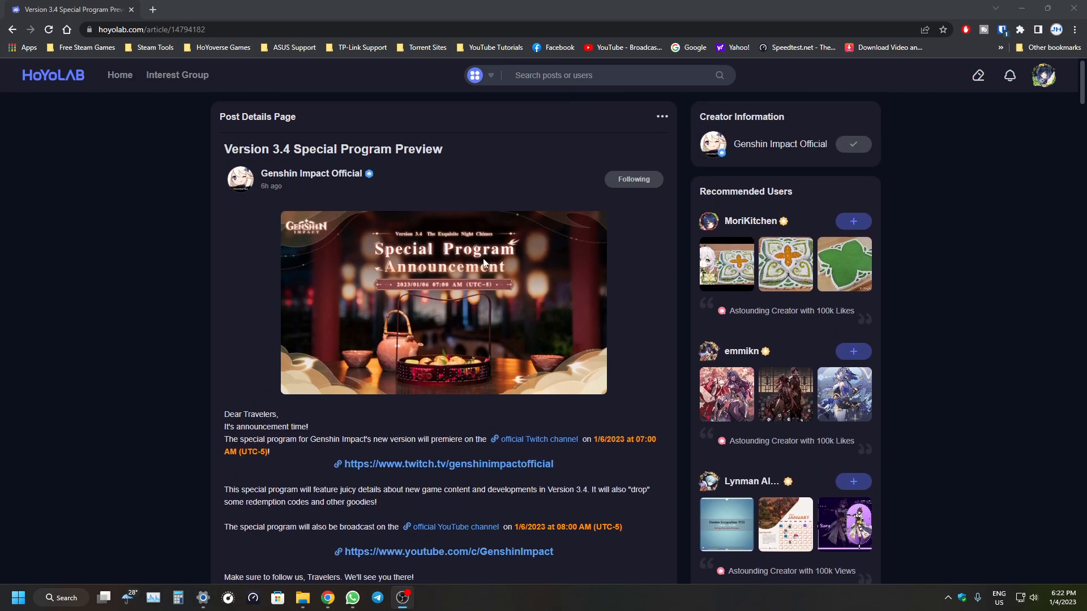
{"action": "left_click", "coordinate": [442, 302]}
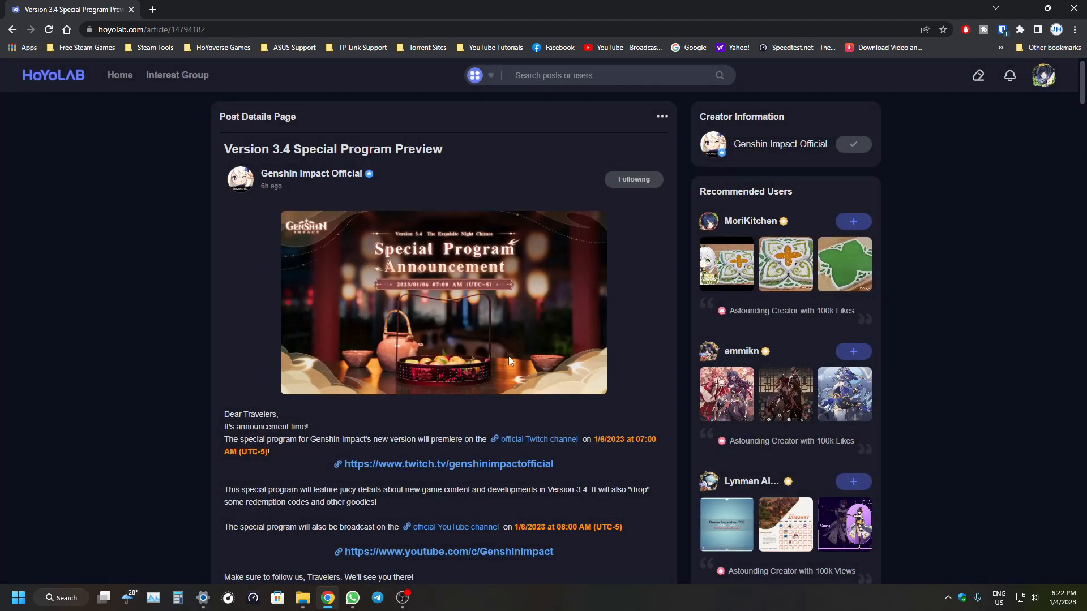
{"action": "left_click", "coordinate": [442, 302]}
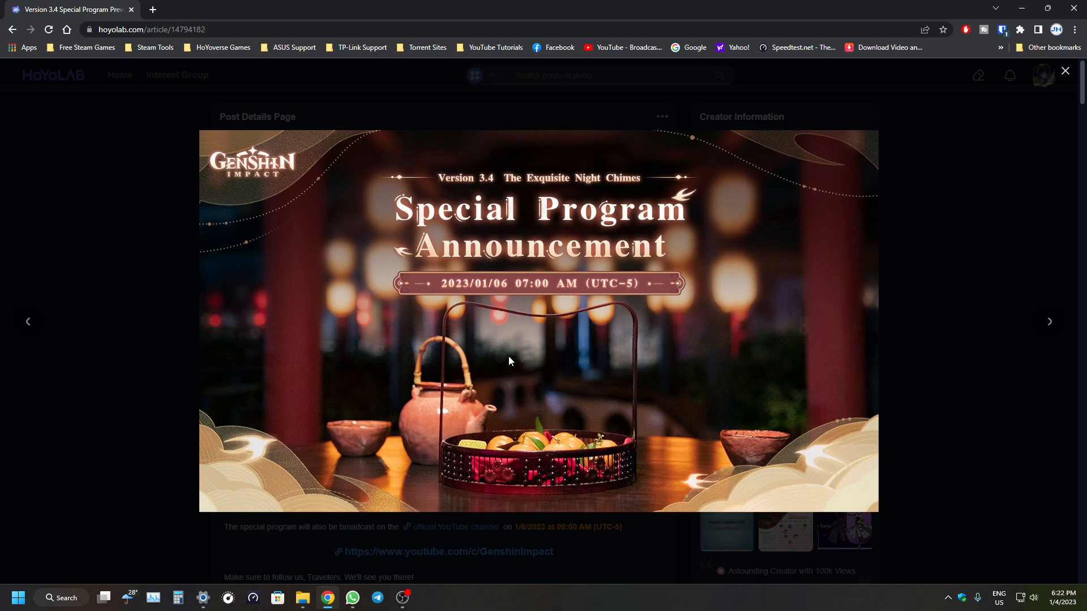
- Dismiss the enlarged Special Program Announcement banner by clicking the dark backdrop
{"action": "left_click", "coordinate": [1064, 71]}
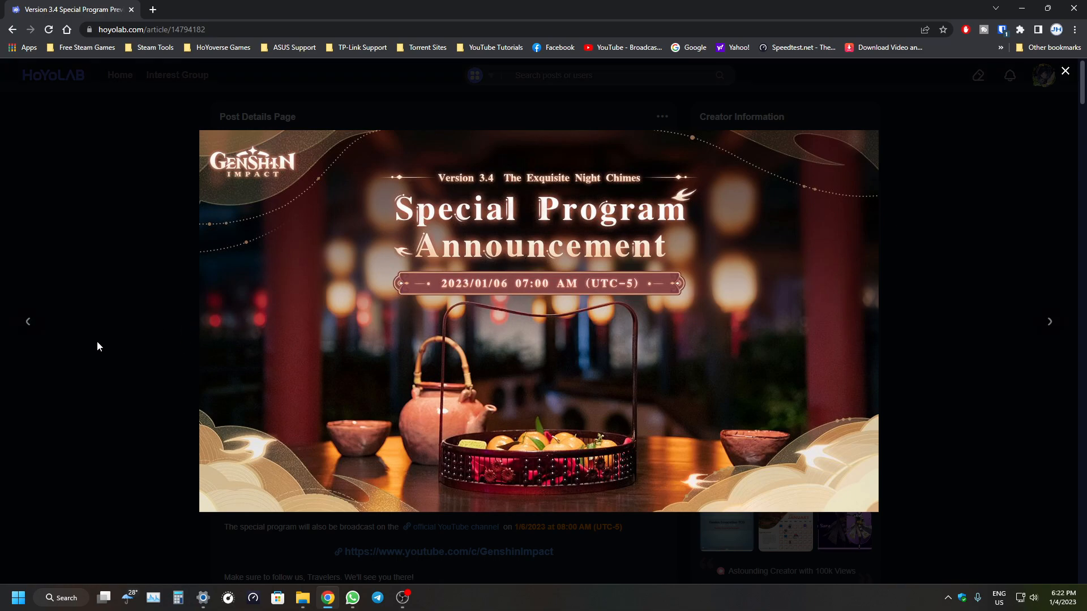
{"action": "left_click", "coordinate": [1065, 71]}
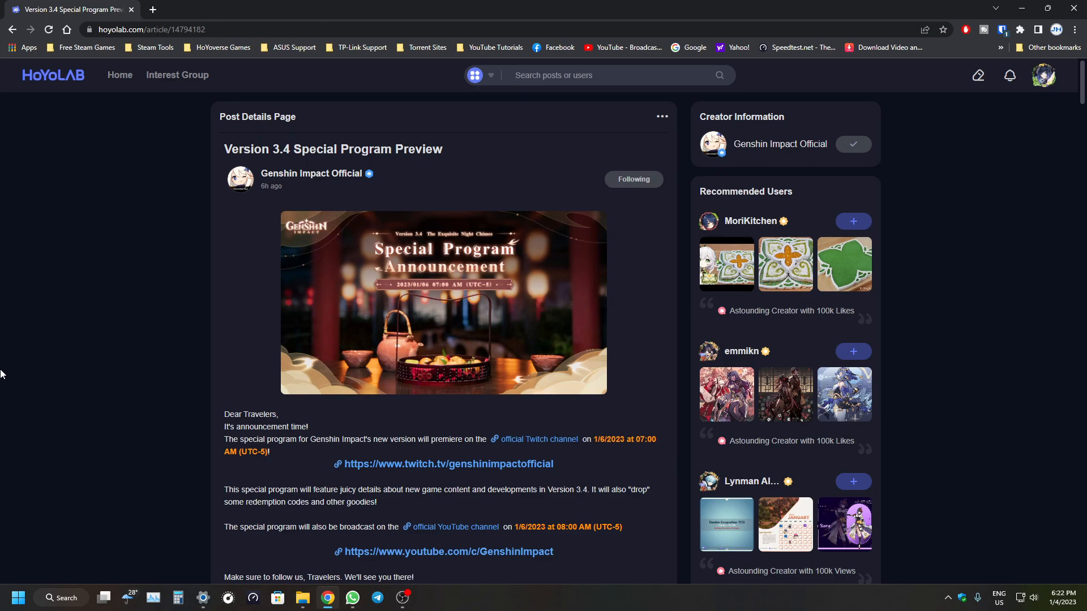